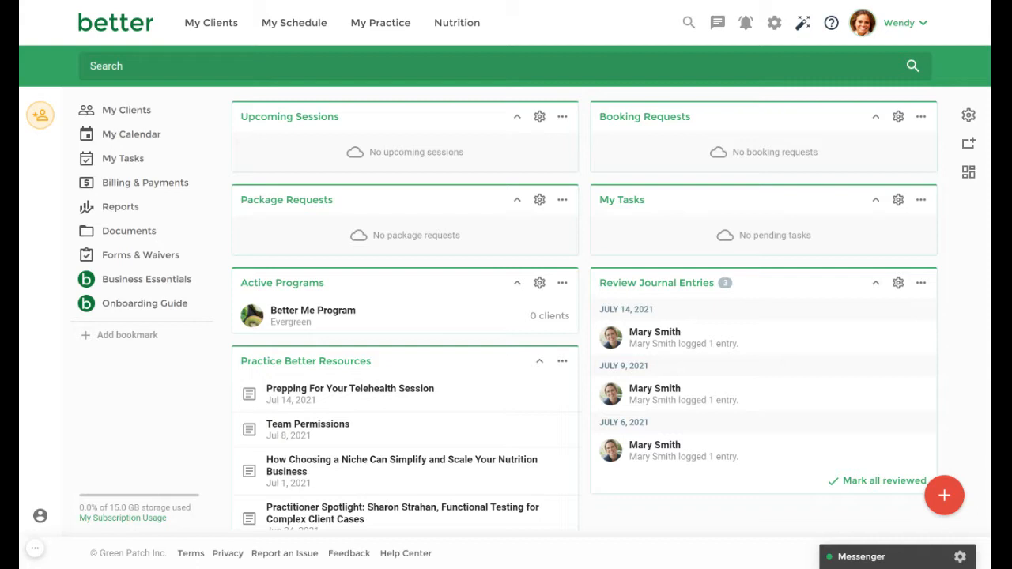
mouse_move(773, 22)
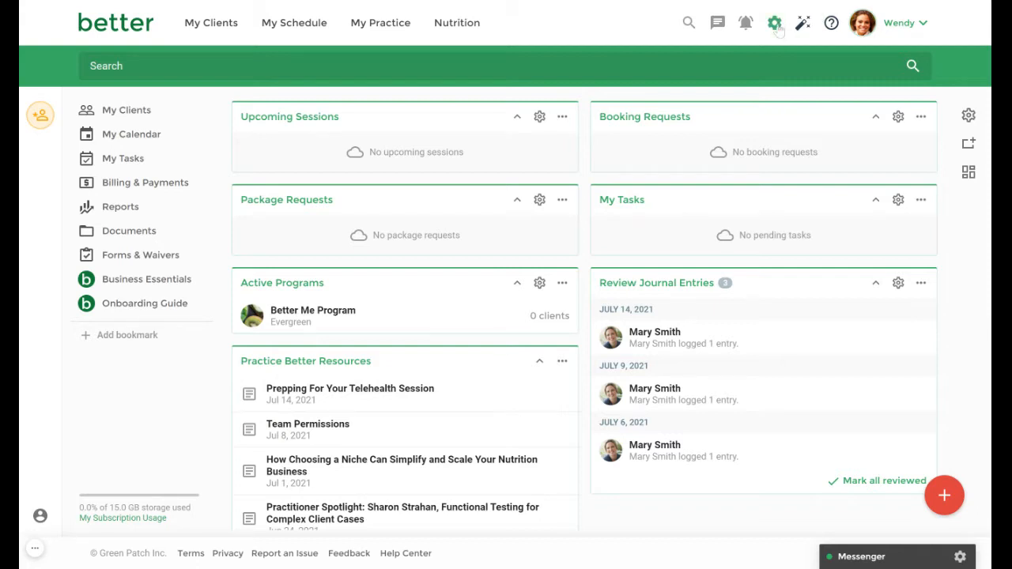
Reach the Website Links & Widgets settings via the top-bar settings menu's Share My Link
click(775, 22)
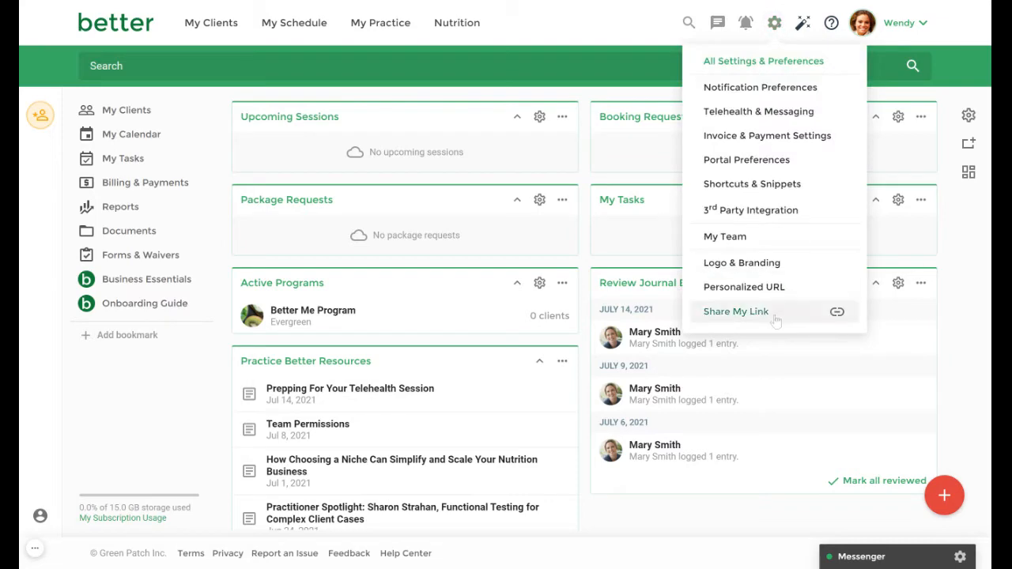
click(734, 310)
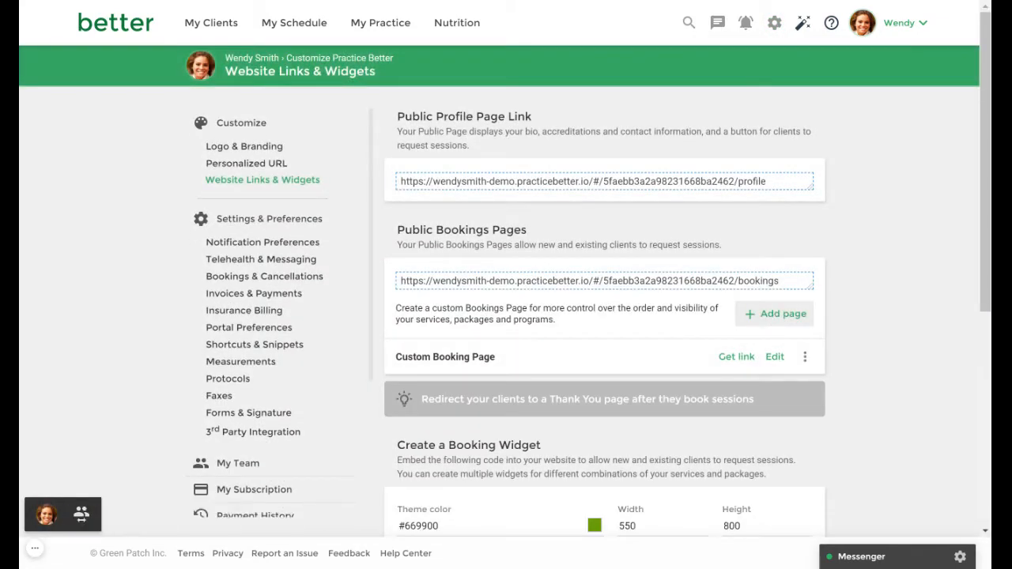
mouse_move(756, 323)
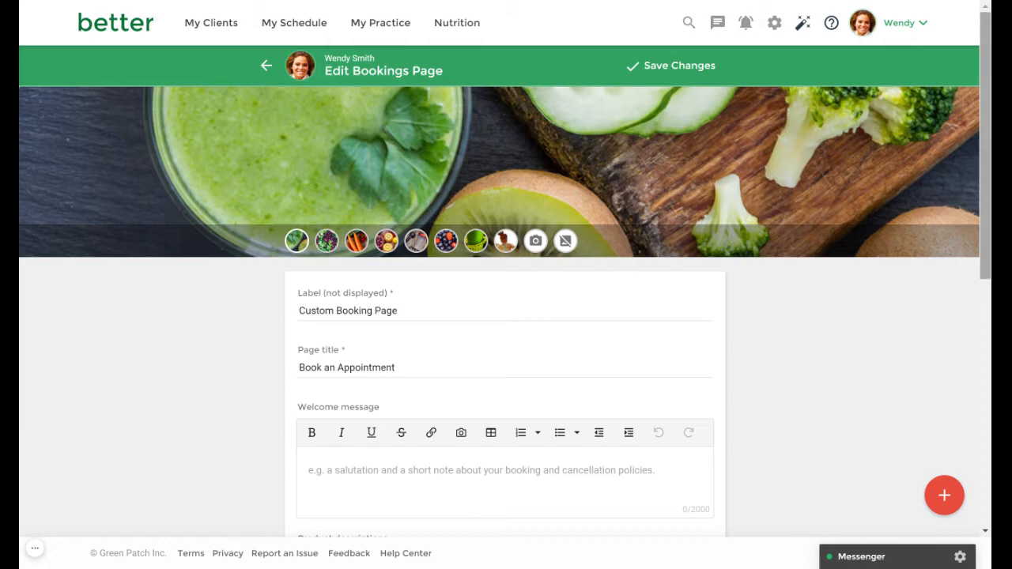
scroll(down, 3)
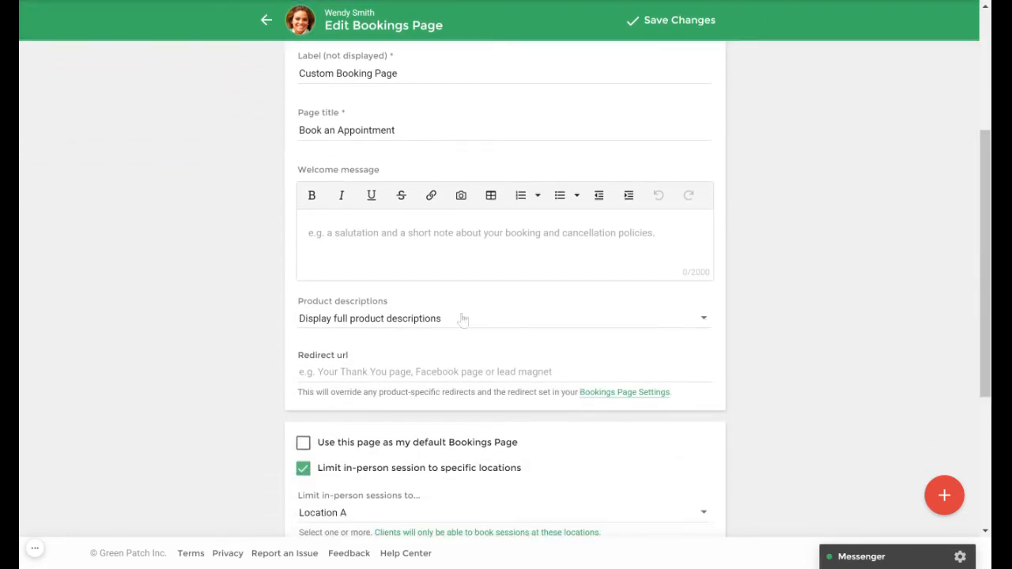
click(505, 317)
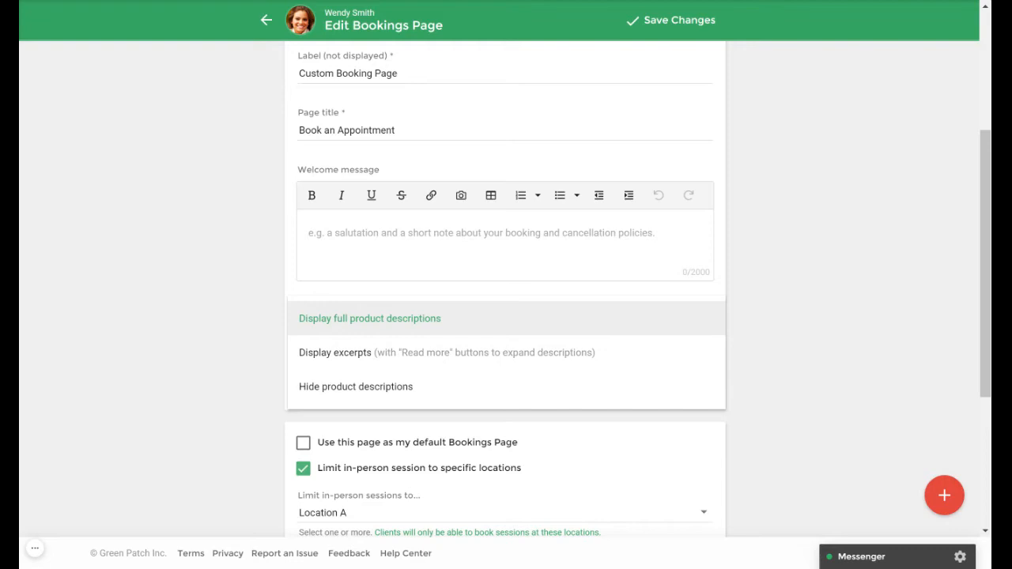
mouse_move(813, 271)
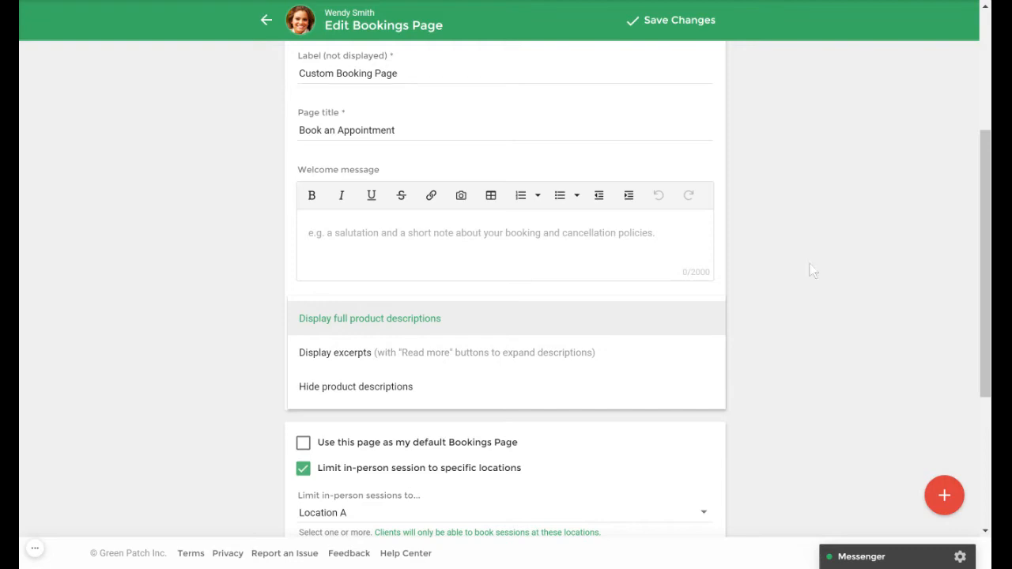
click(370, 317)
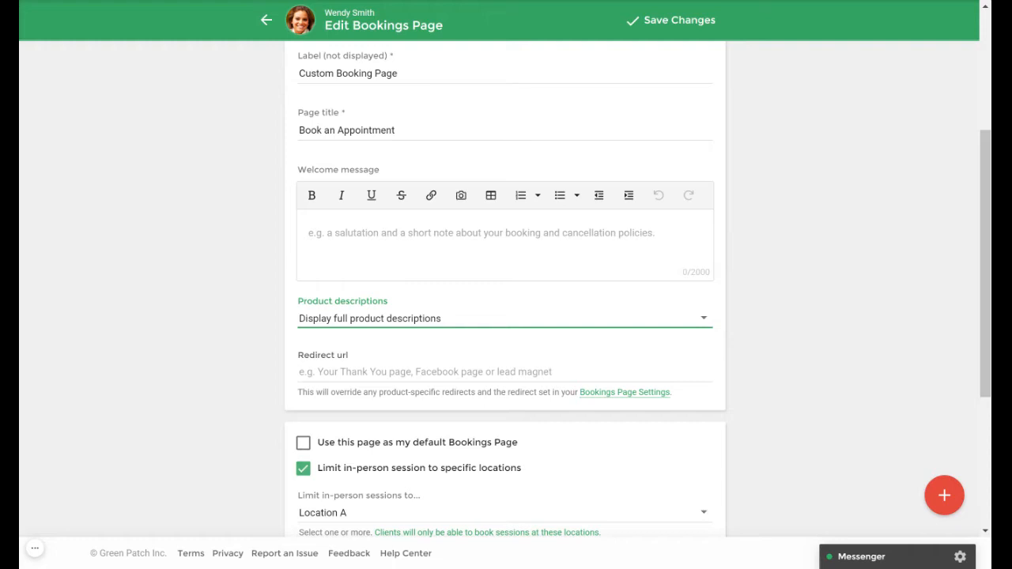
mouse_move(461, 449)
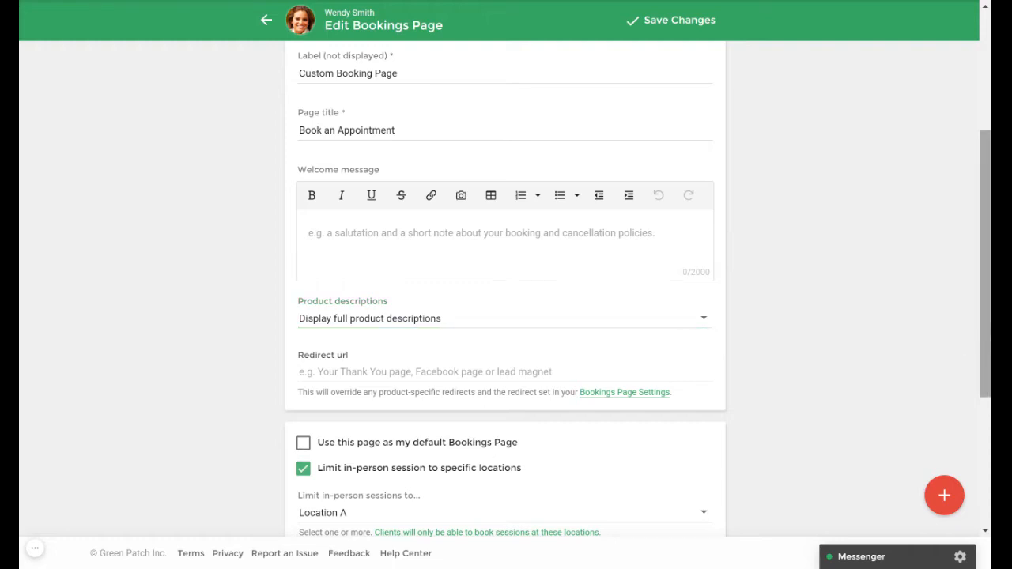
Limit in-person sessions on the bookings page to Location A
scroll(down, 3)
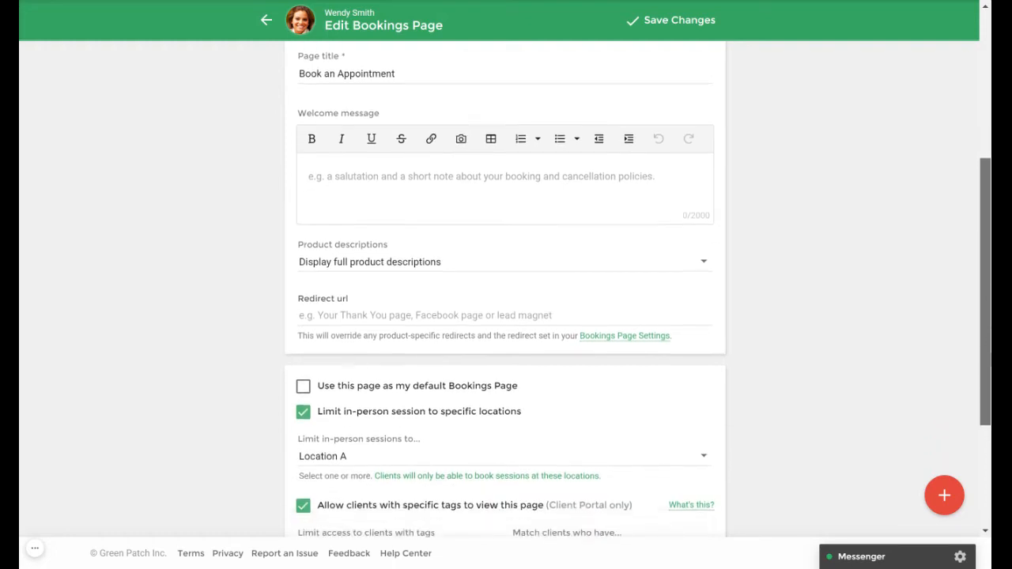
scroll(down, 3)
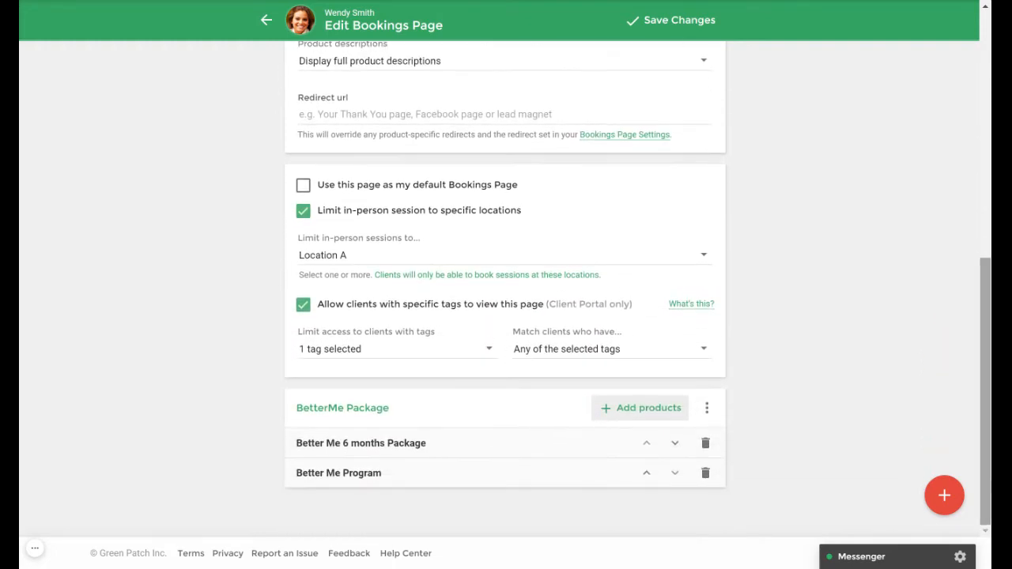
mouse_move(835, 357)
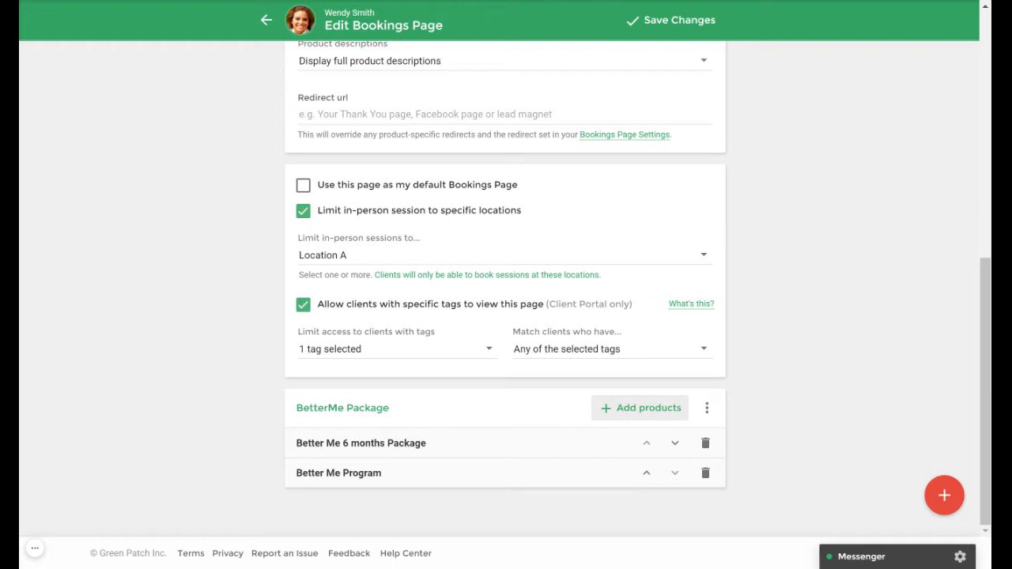
mouse_move(699, 283)
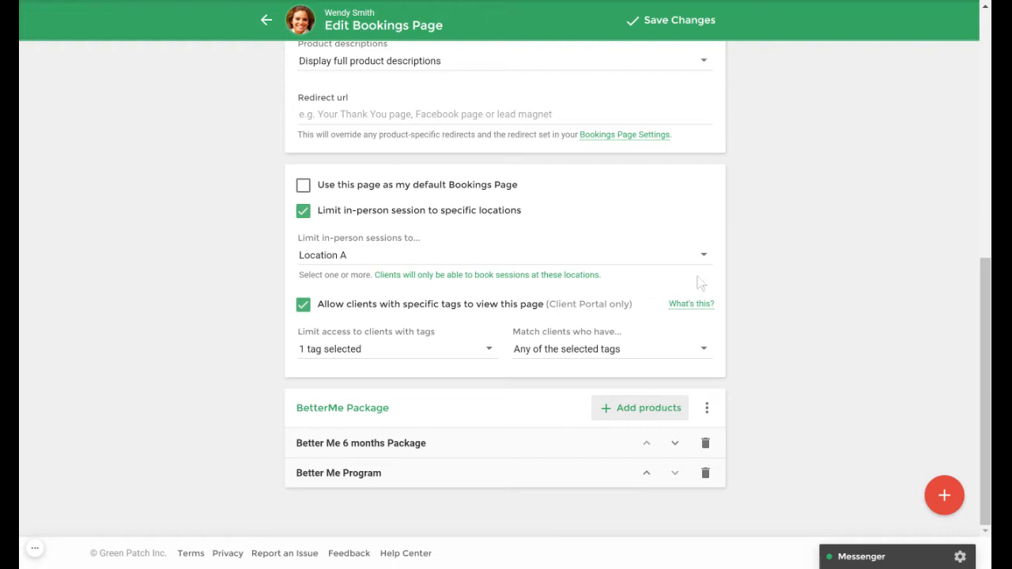
mouse_move(509, 219)
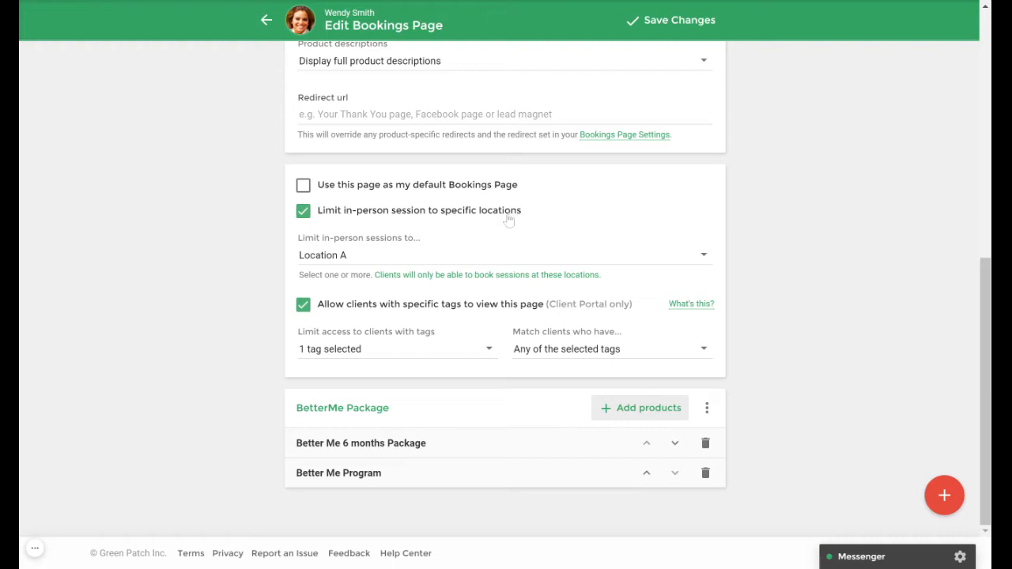
mouse_move(476, 264)
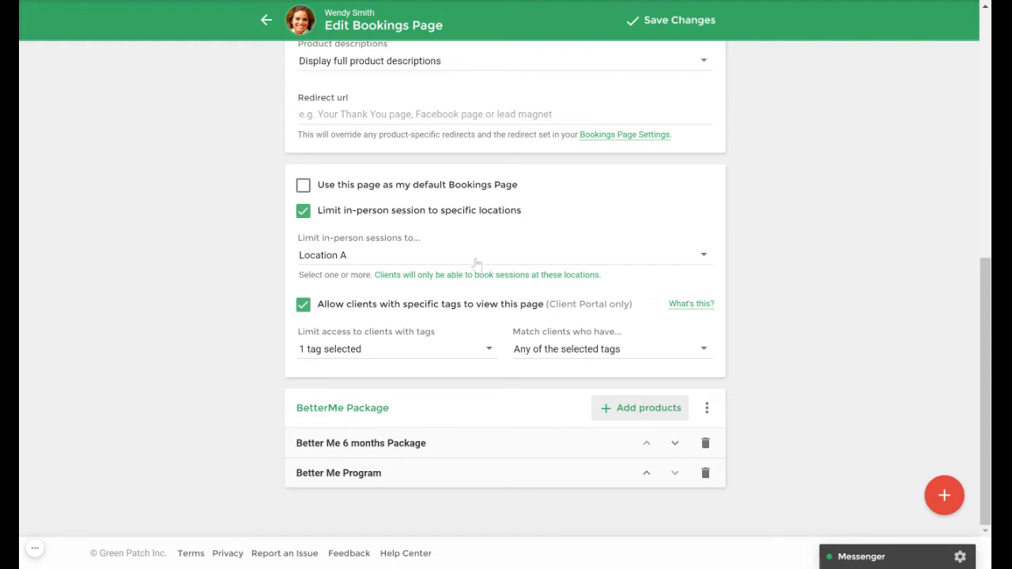
click(503, 255)
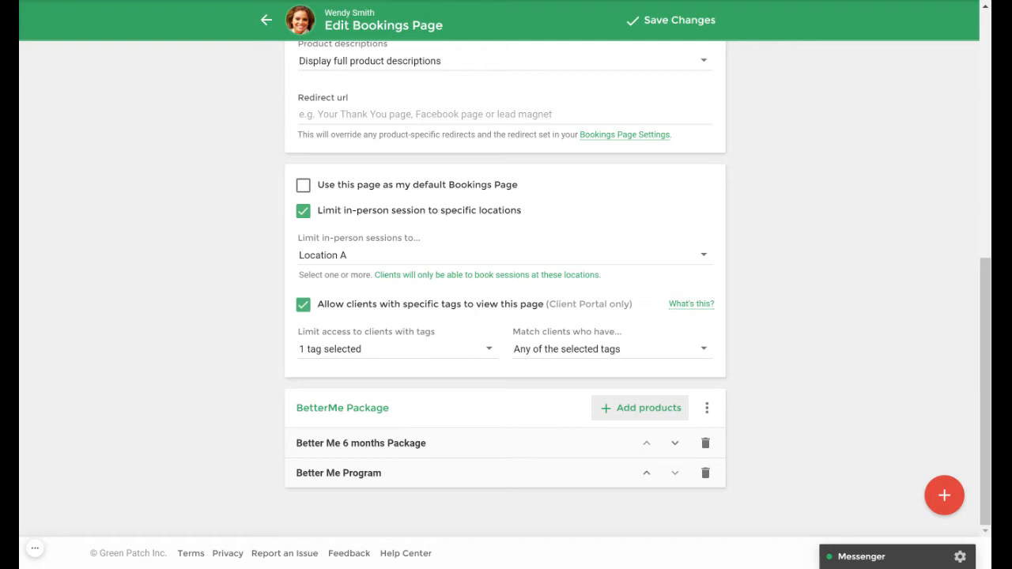
mouse_move(475, 351)
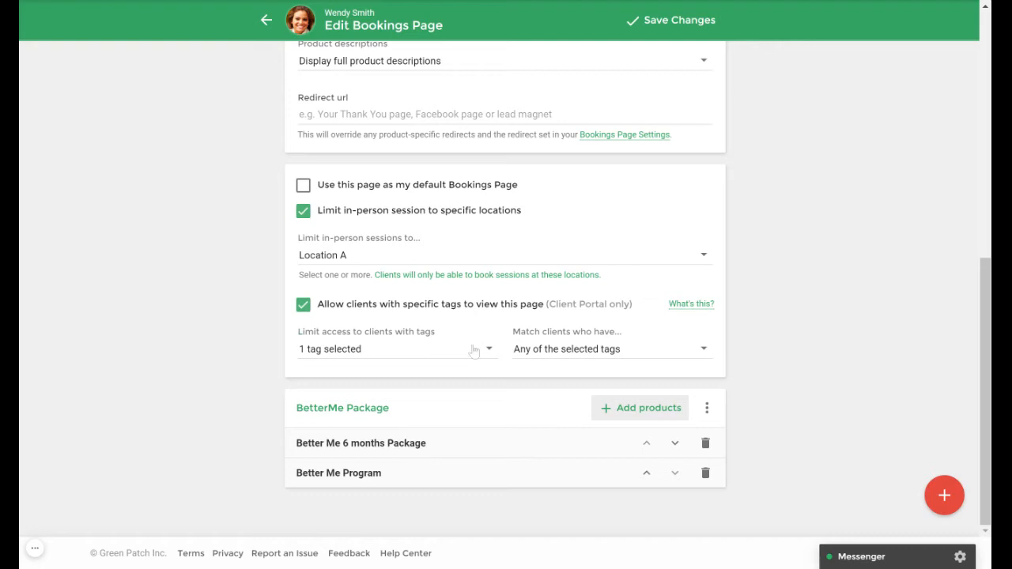
Restrict access to Discovery Call Client-tagged clients, matching any of the selected tags
click(395, 349)
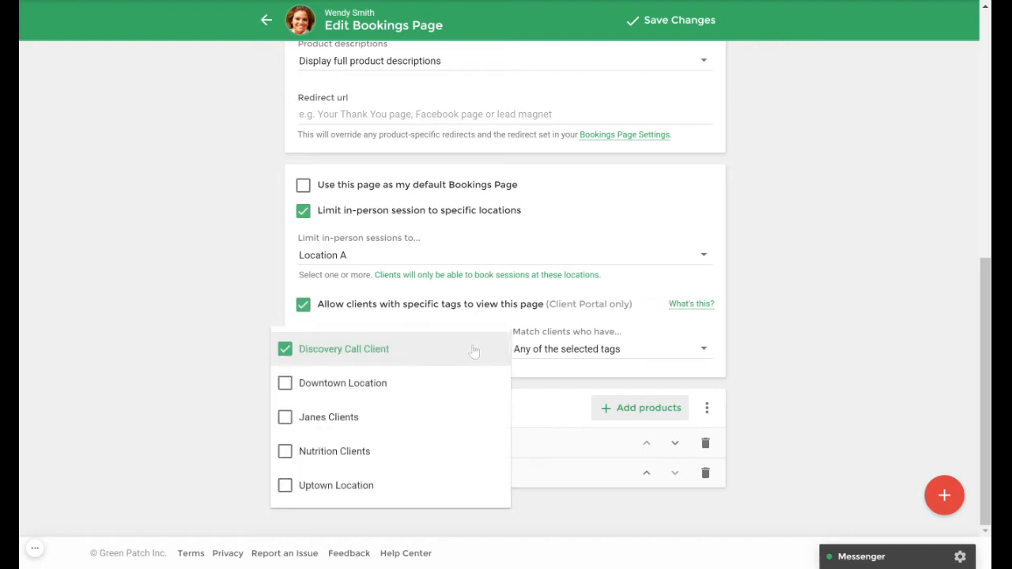
mouse_move(573, 360)
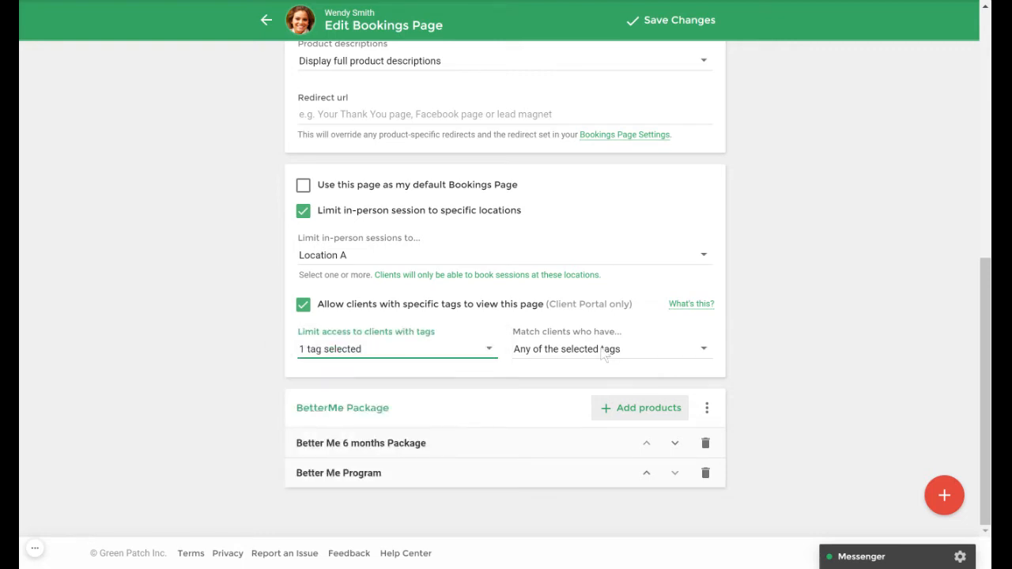
mouse_move(604, 356)
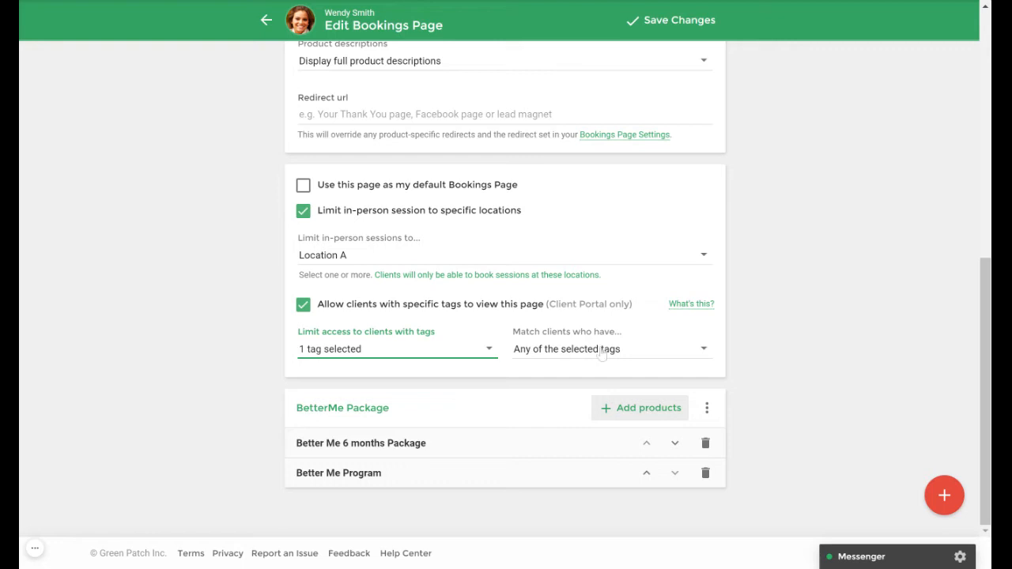
click(610, 350)
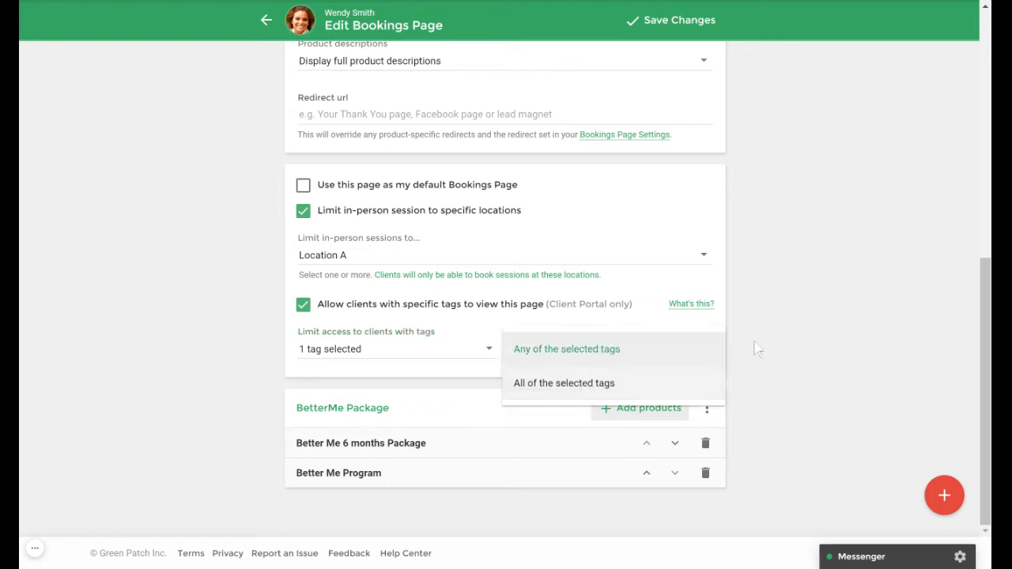
click(566, 349)
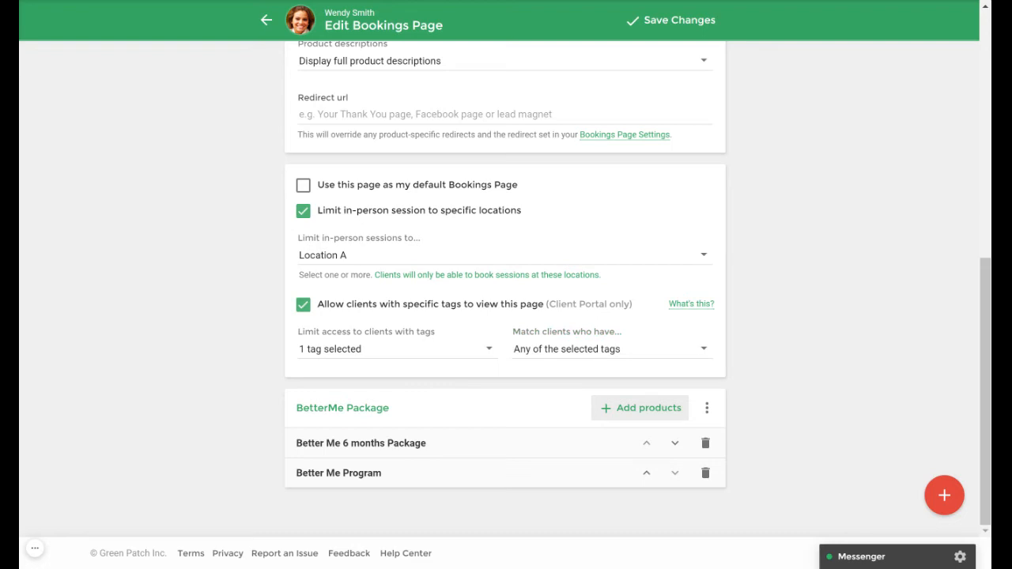
mouse_move(943, 481)
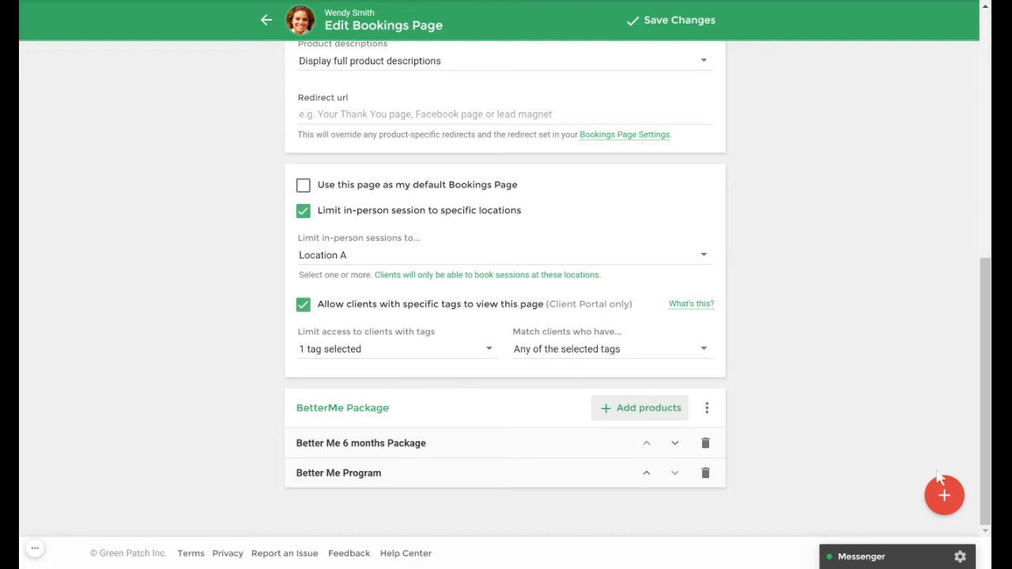
click(943, 495)
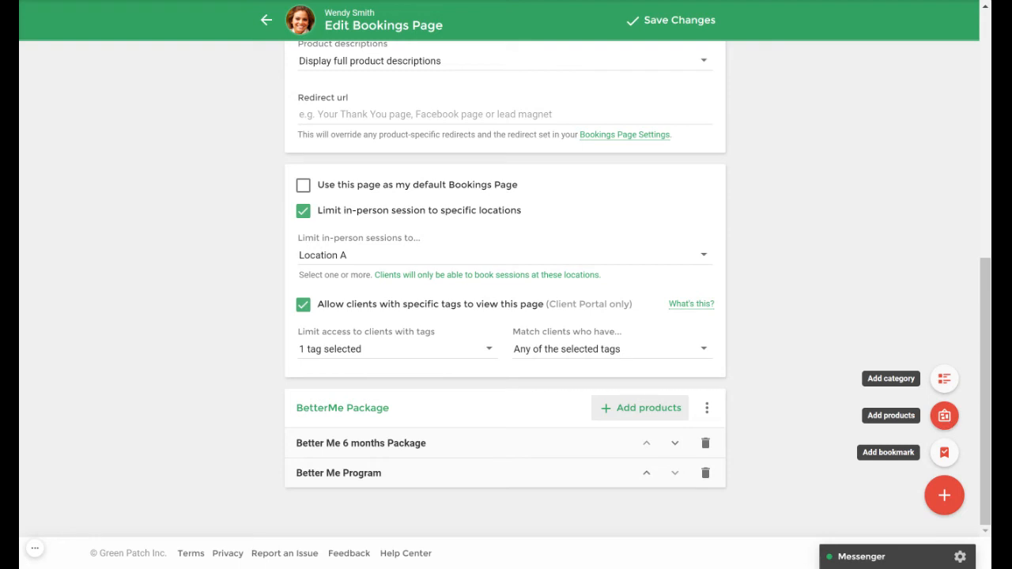
mouse_move(942, 380)
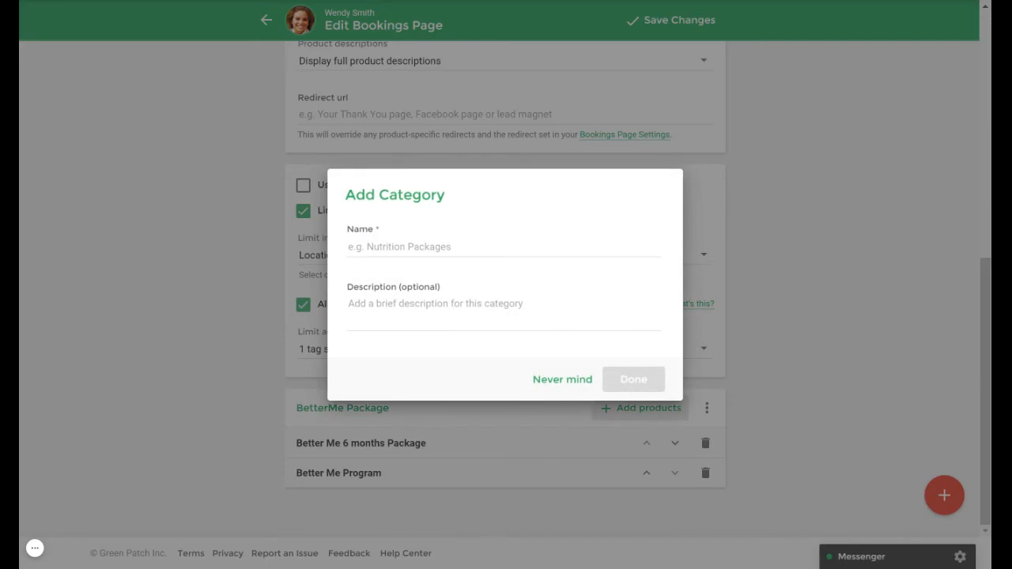
mouse_move(569, 374)
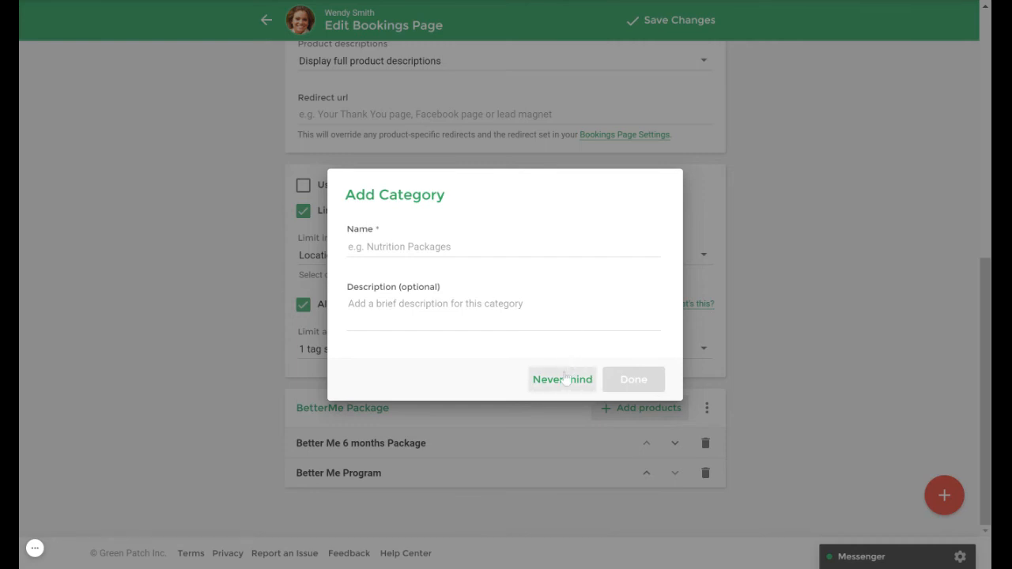
click(561, 380)
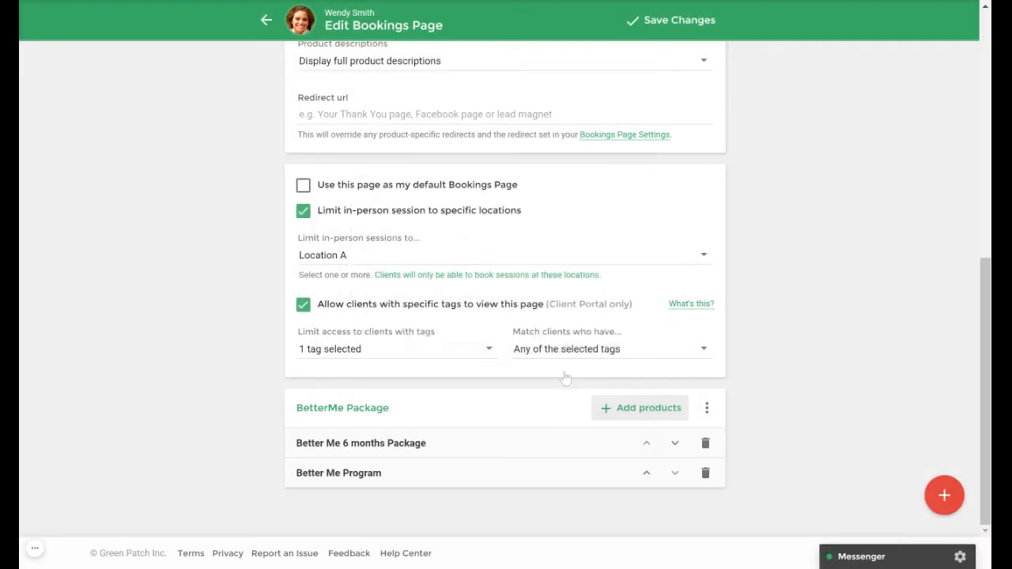
mouse_move(615, 461)
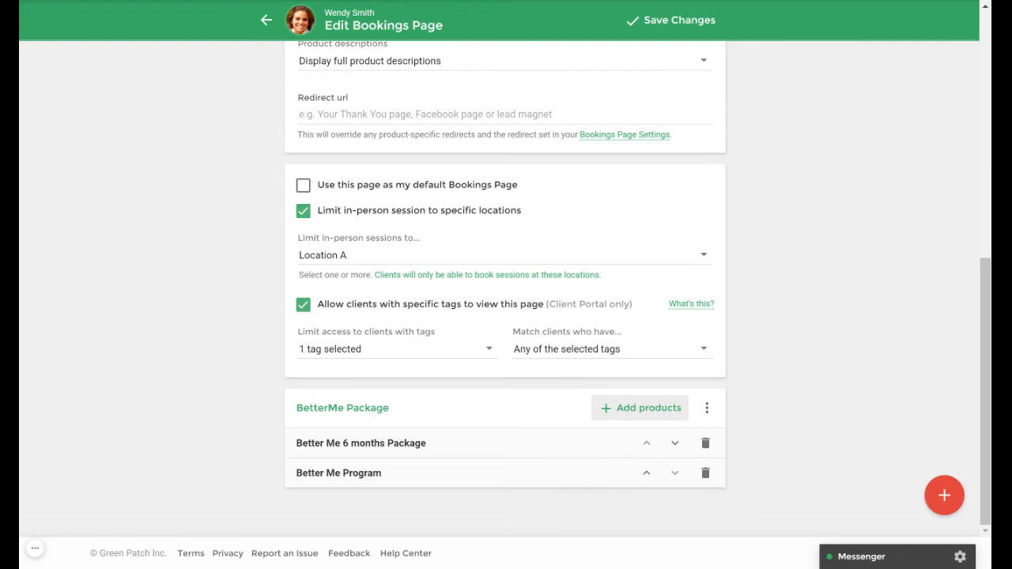
mouse_move(639, 408)
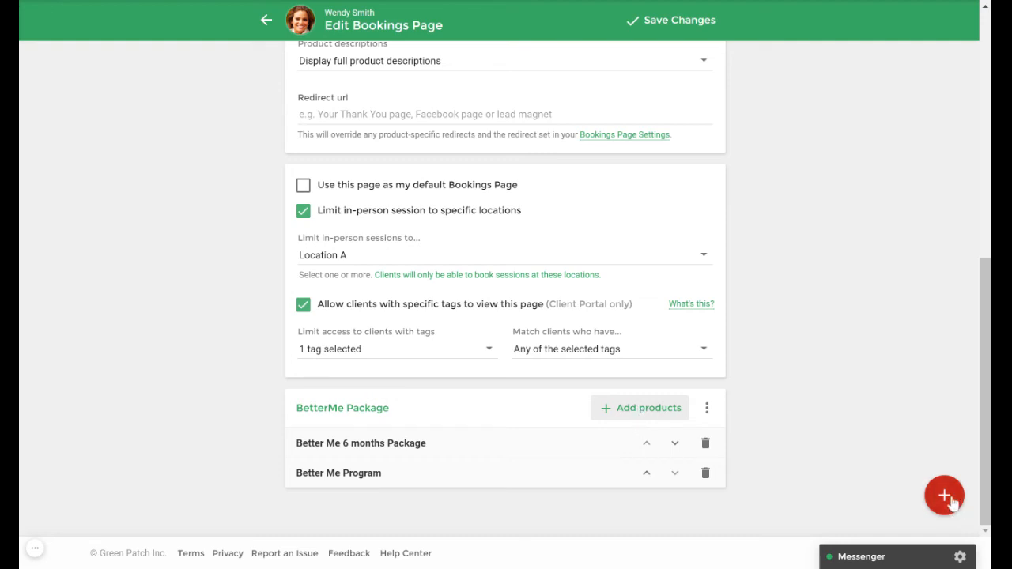
Save the custom bookings page changes
click(943, 496)
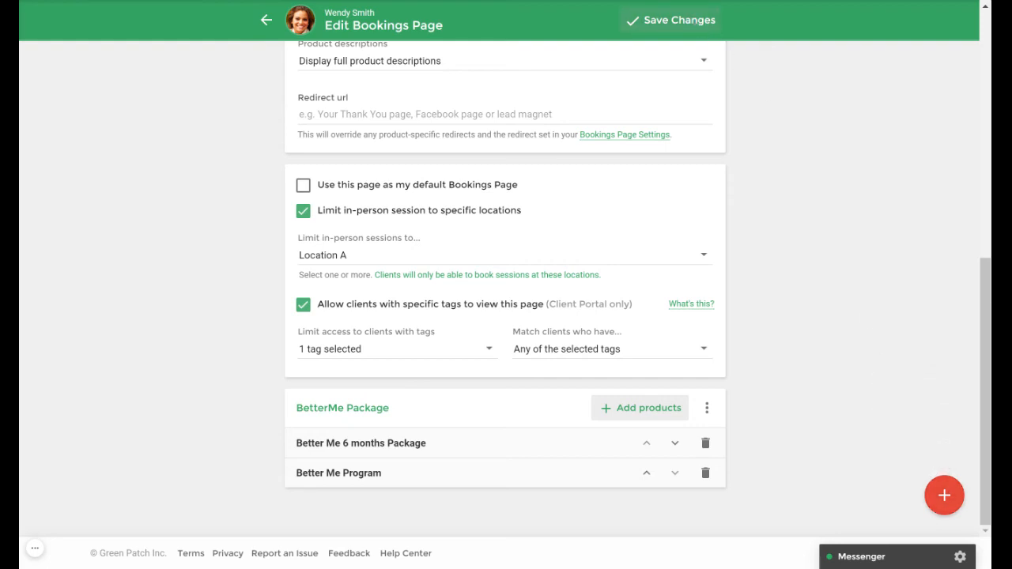
click(677, 19)
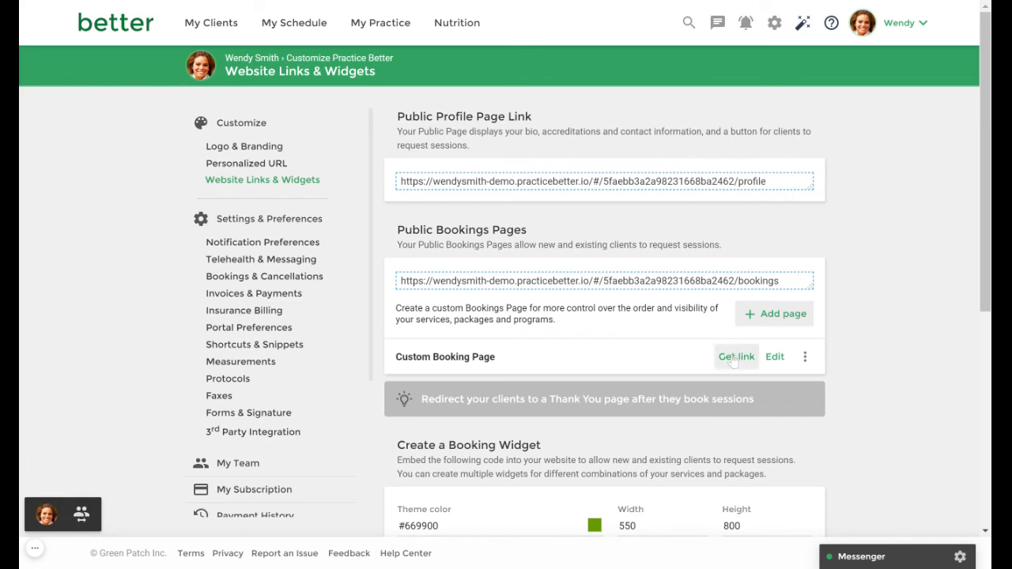
Retrieve the Custom Booking Page share link under Public Bookings Pages and dismiss it
click(735, 358)
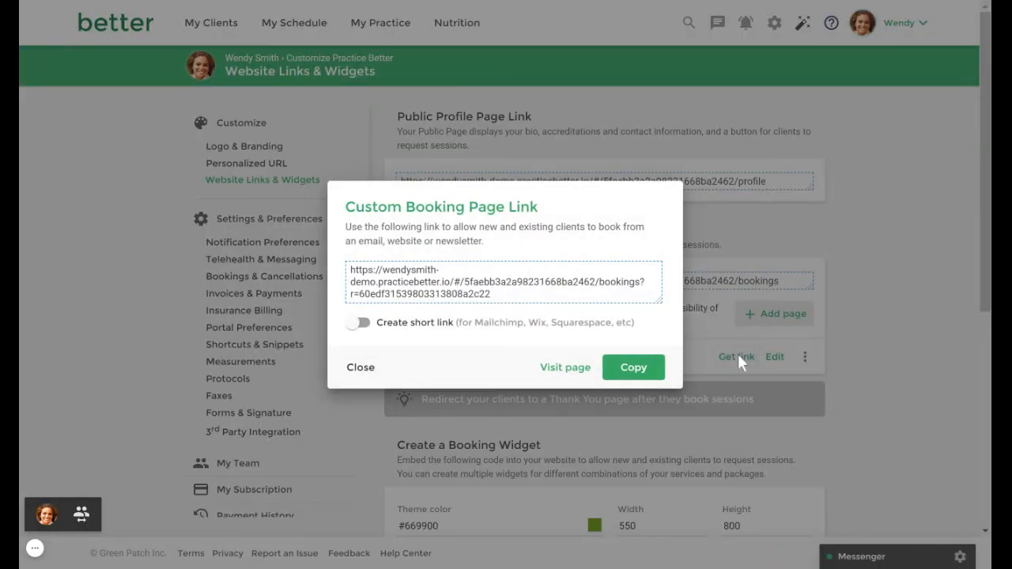
click(360, 367)
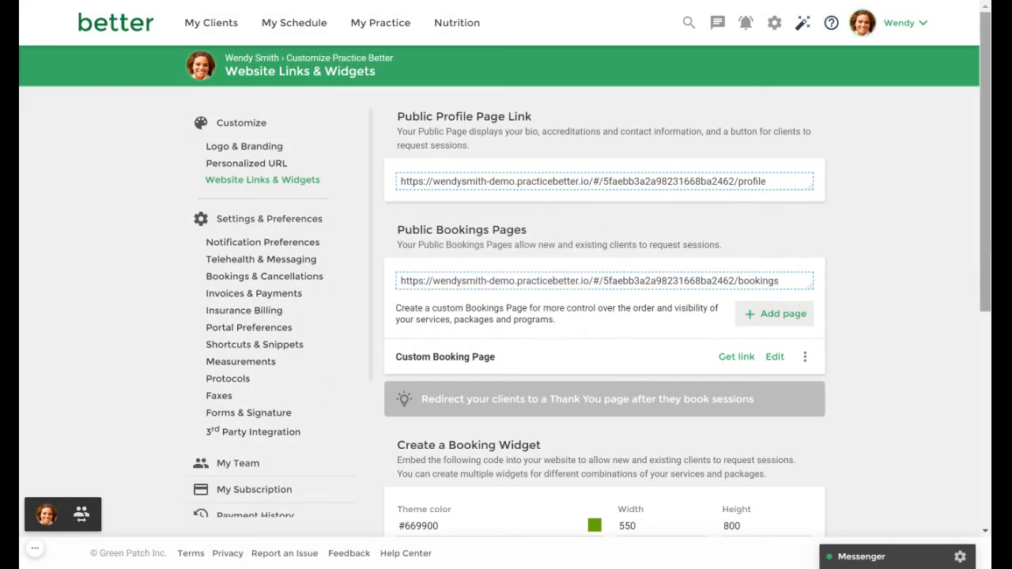
Set the booking widget to display only Booking Page: Custom Booking Page, updating its embed code
scroll(down, 3)
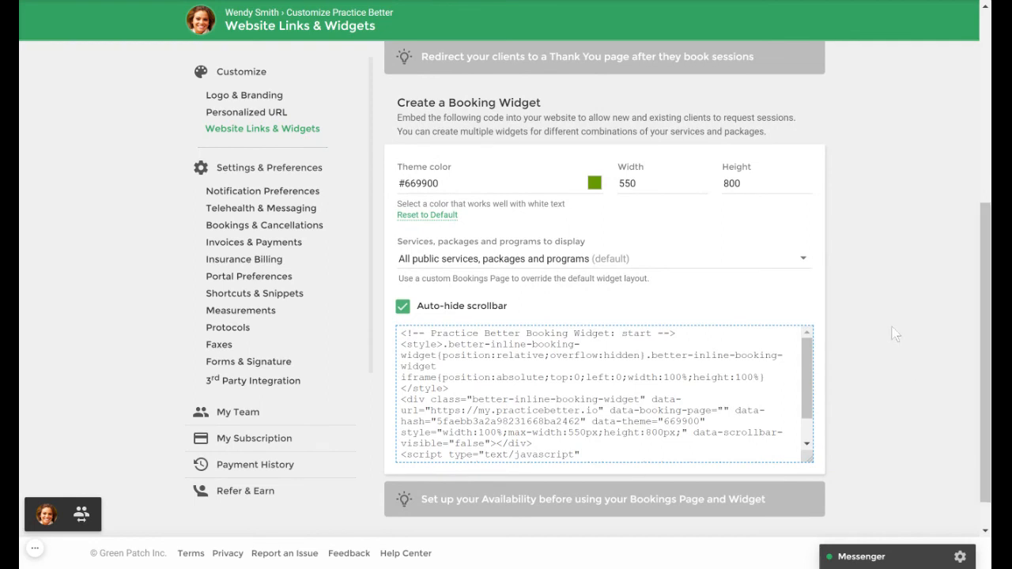
mouse_move(778, 270)
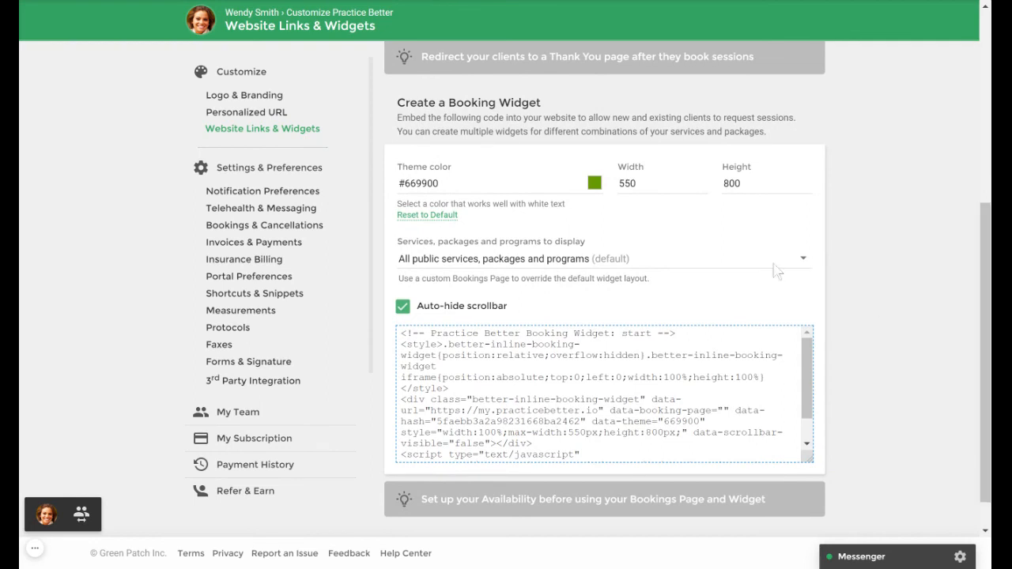
mouse_move(629, 241)
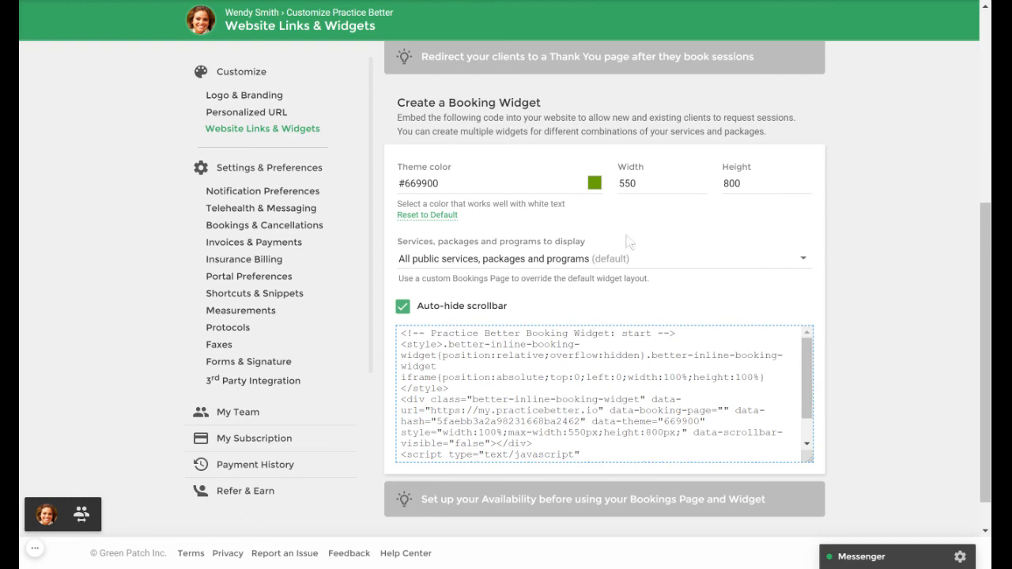
click(601, 259)
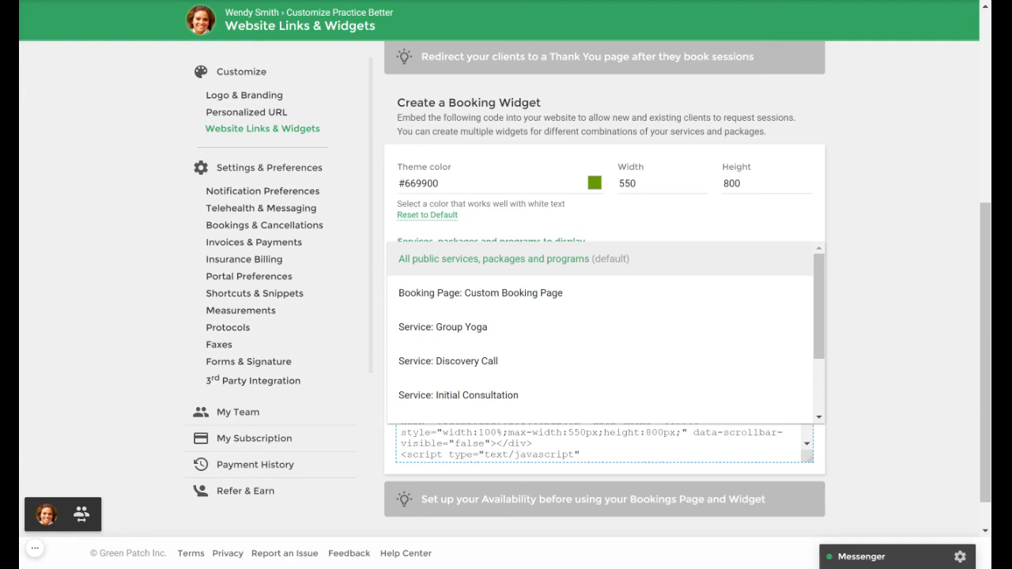
mouse_move(568, 309)
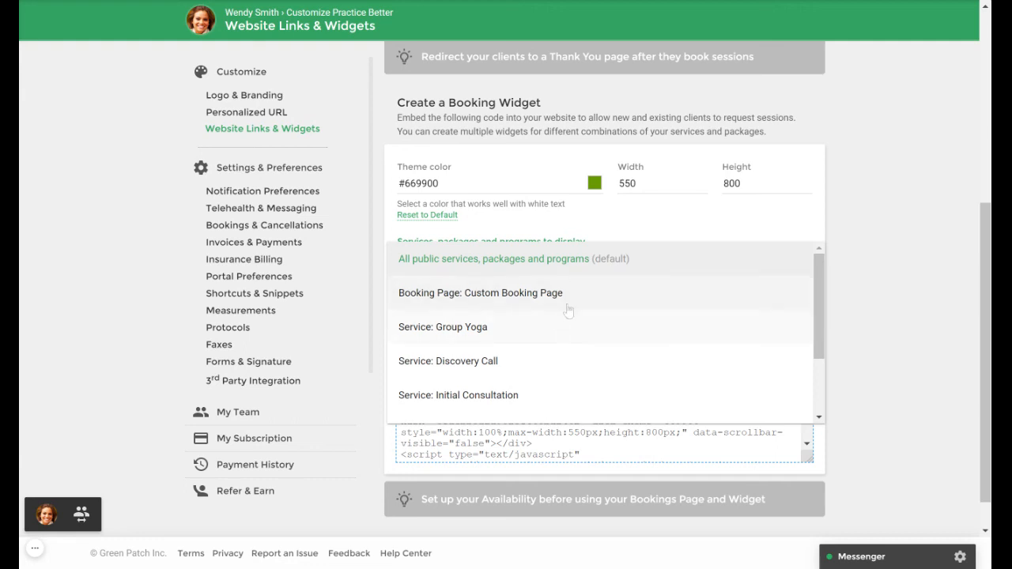
click(481, 292)
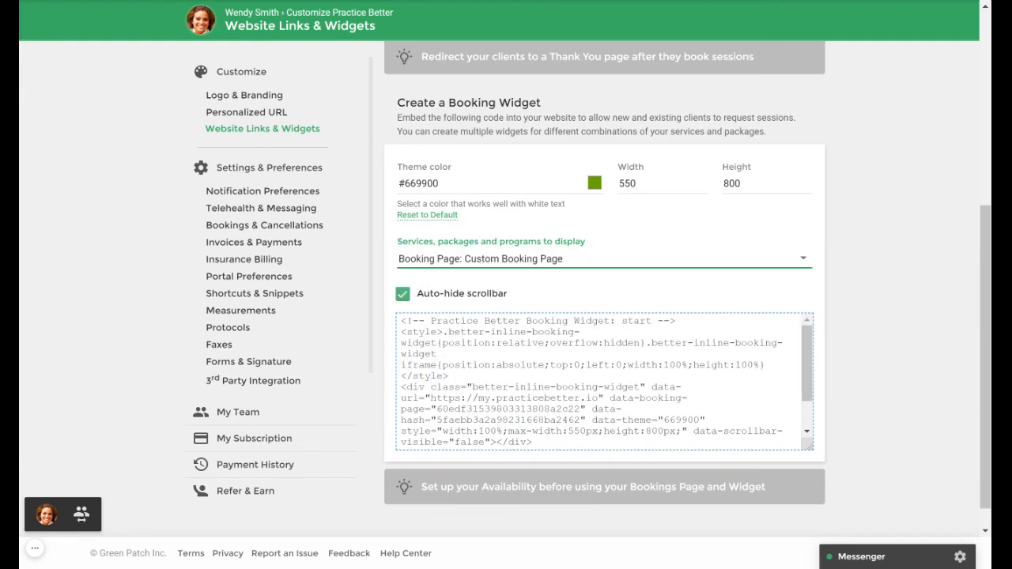